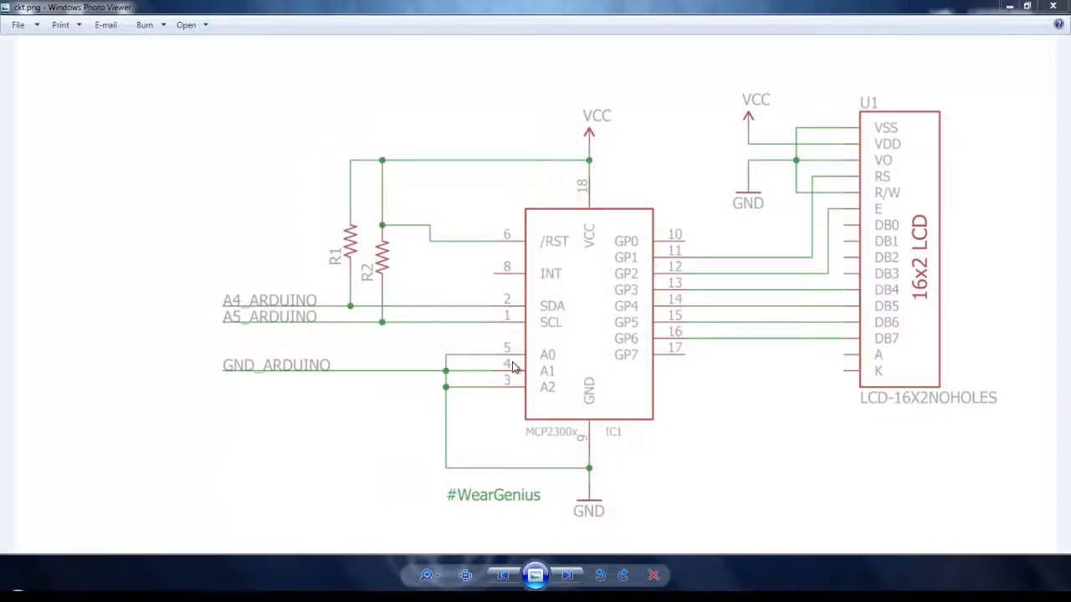
pyautogui.moveTo(257, 199)
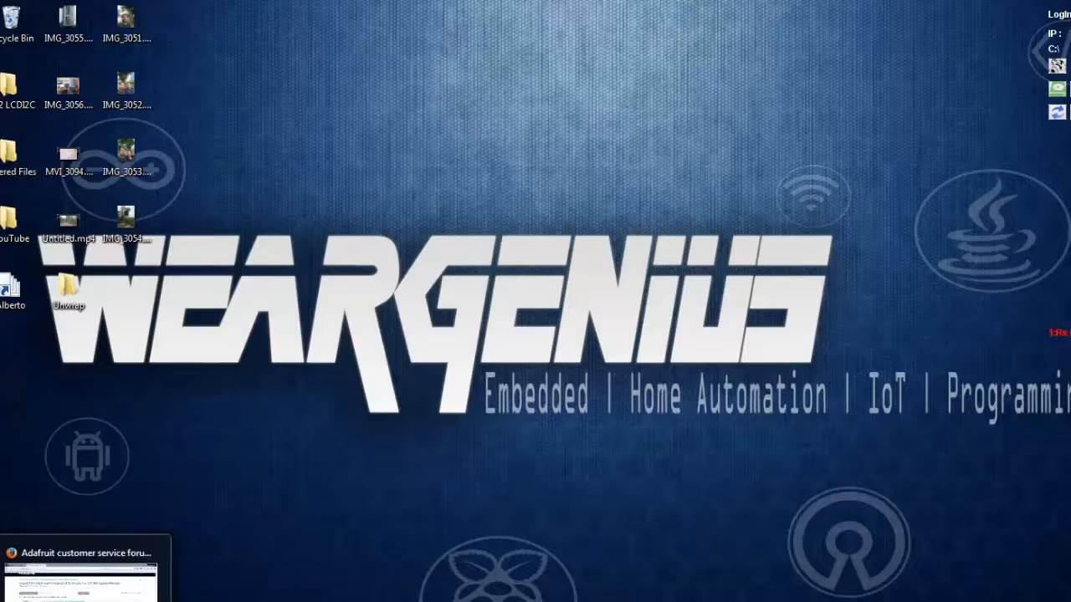
# Bring the Adafruit LiquidTWI forum thread to the front in Firefox
pyautogui.click(79, 569)
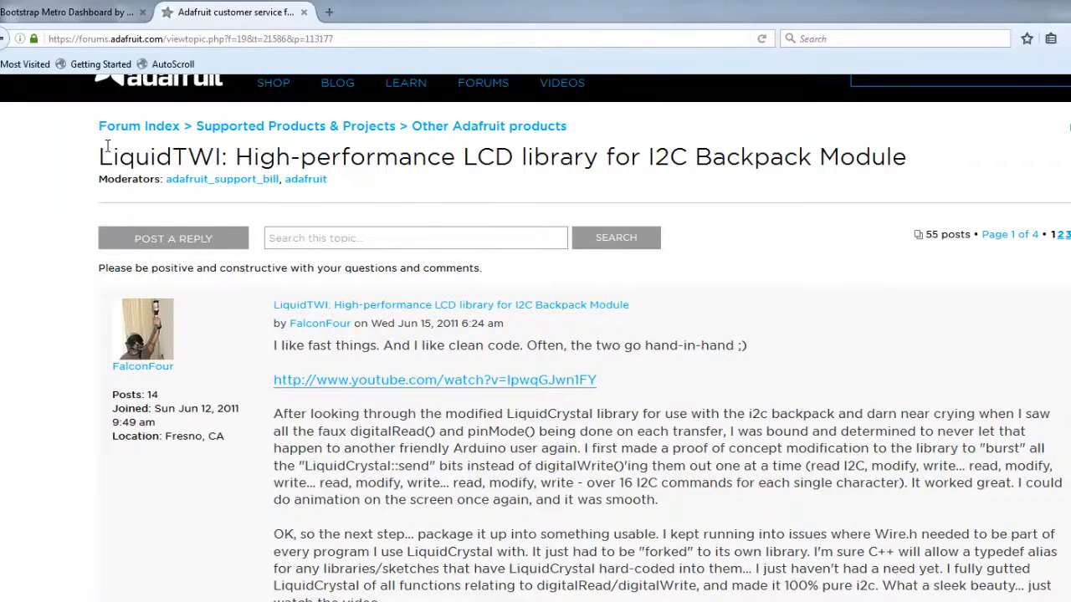
pyautogui.moveTo(250, 366)
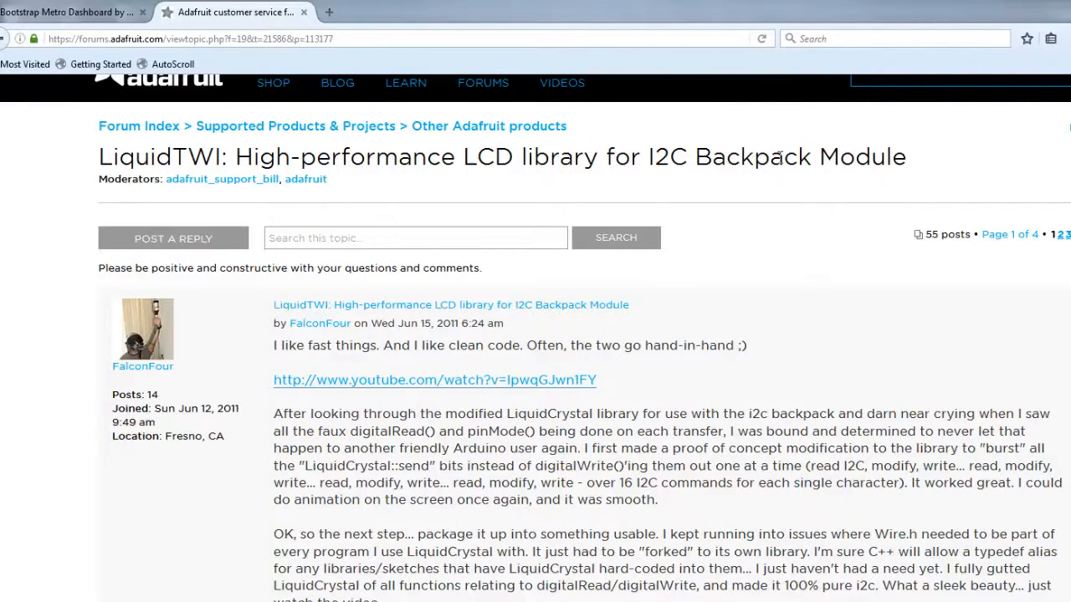
# Scroll the thread down to the LiquidTWI-1.5.1.zip attachment
pyautogui.scroll(-3)
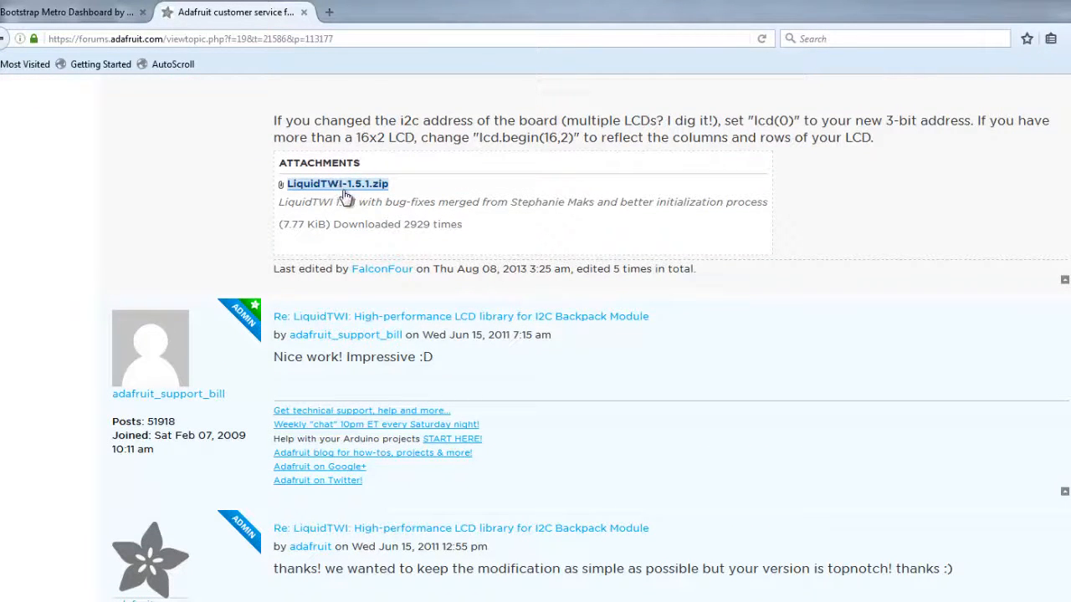
pyautogui.moveTo(393, 193)
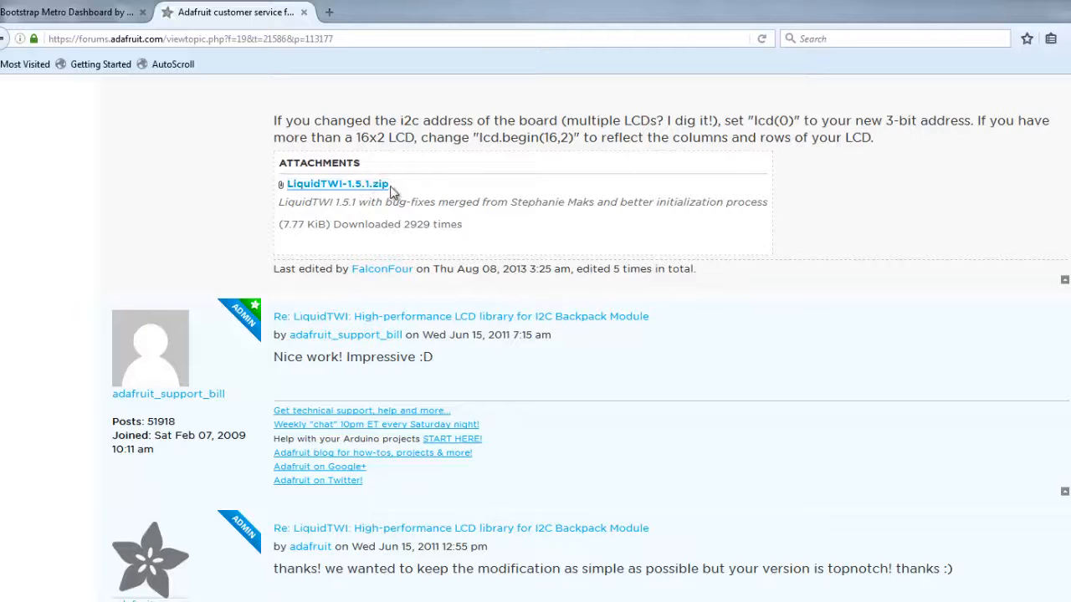
pyautogui.moveTo(942, 249)
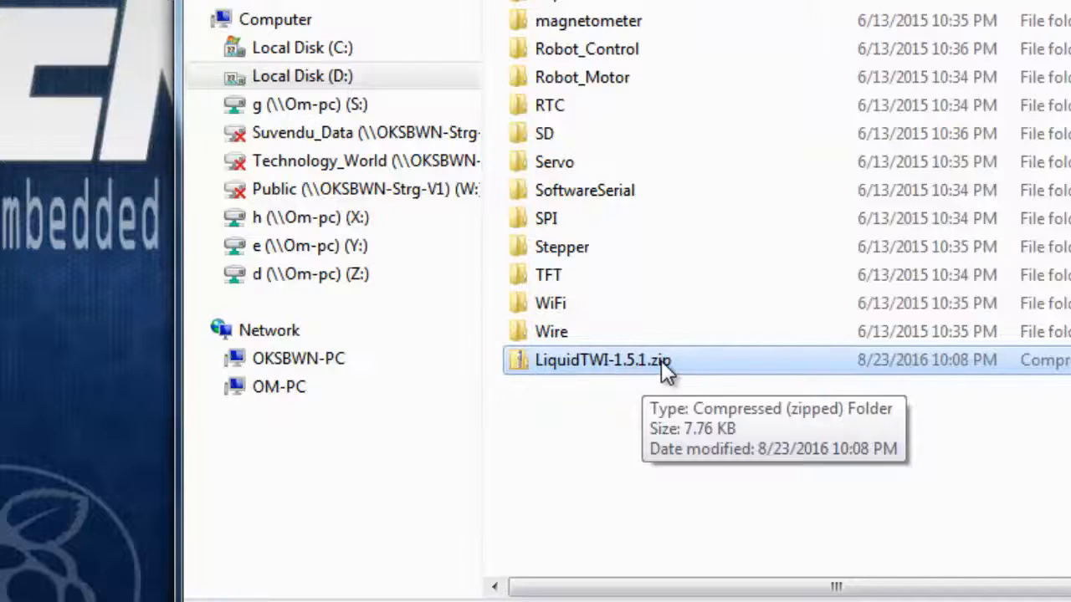
pyautogui.moveTo(527, 465)
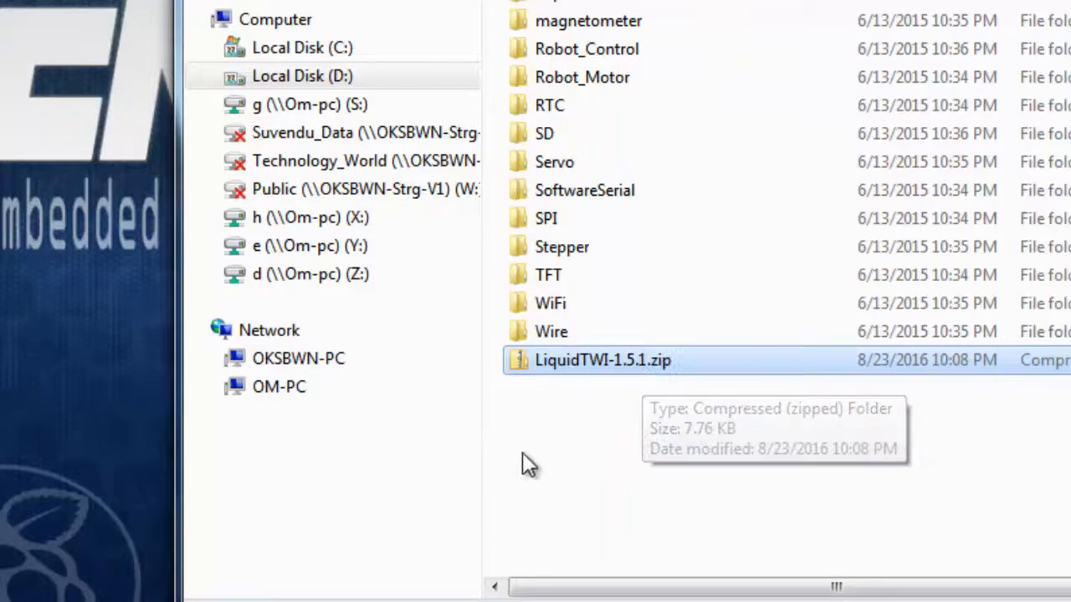
pyautogui.moveTo(553, 339)
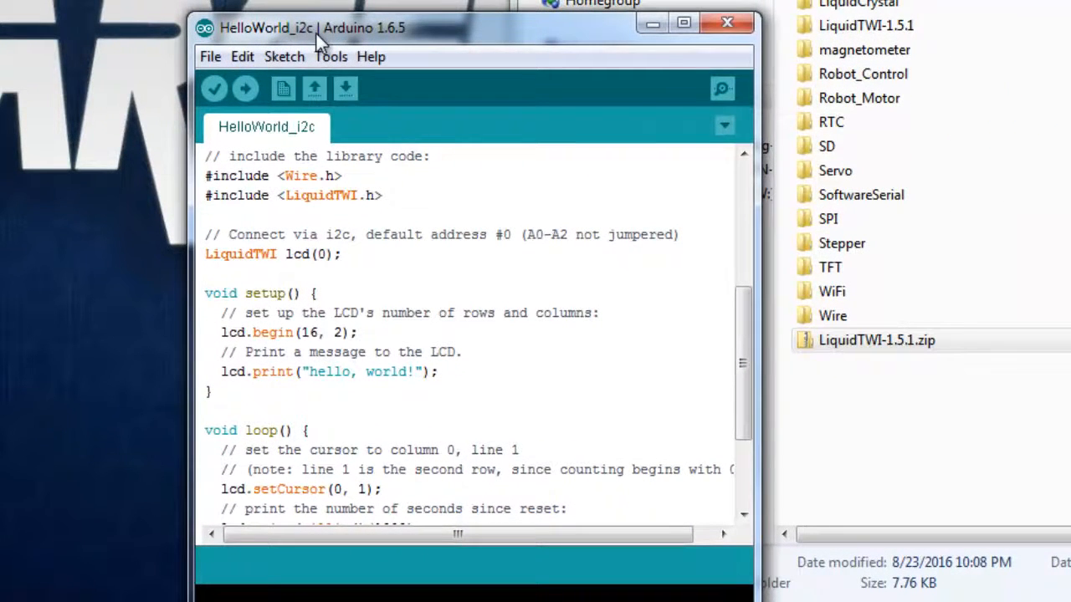
pyautogui.click(285, 56)
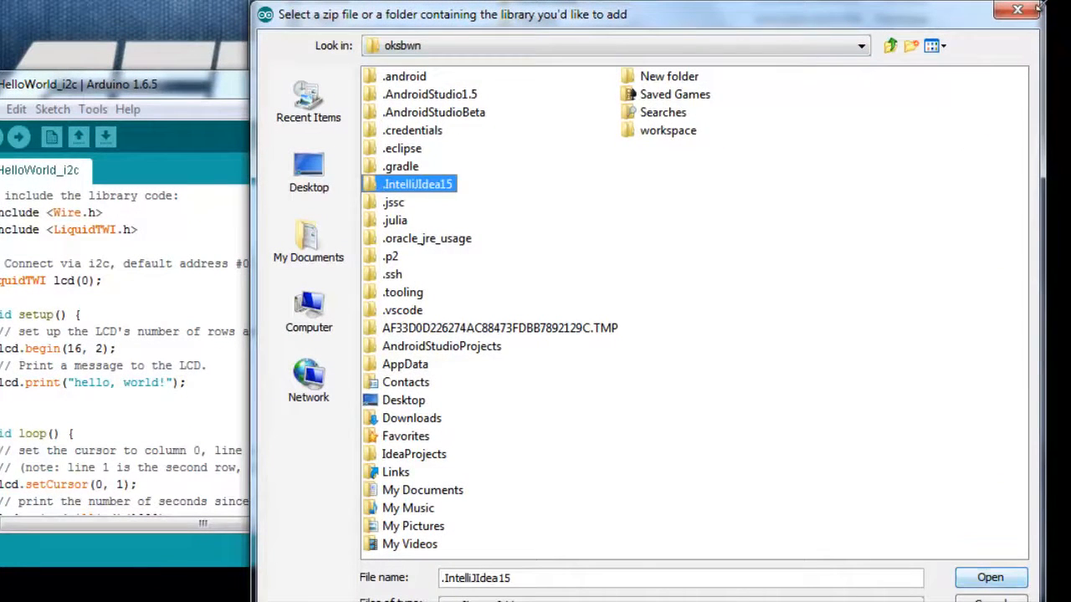
pyautogui.moveTo(309, 238)
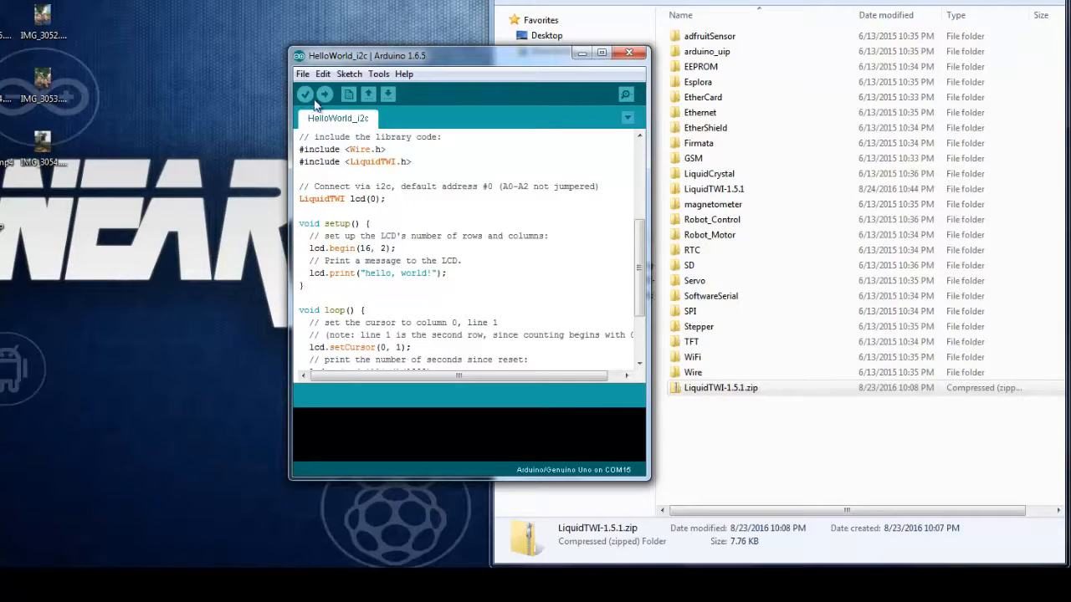
# Open File > Examples > LiquidTWI-1.5.1 > HelloWorld_i2c
pyautogui.click(303, 73)
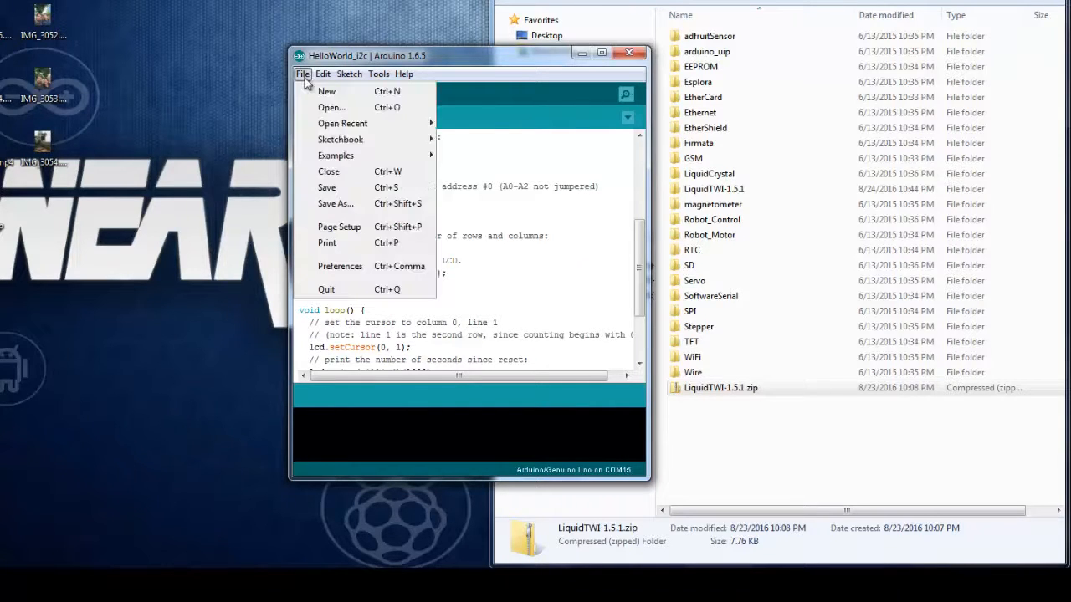
pyautogui.click(336, 155)
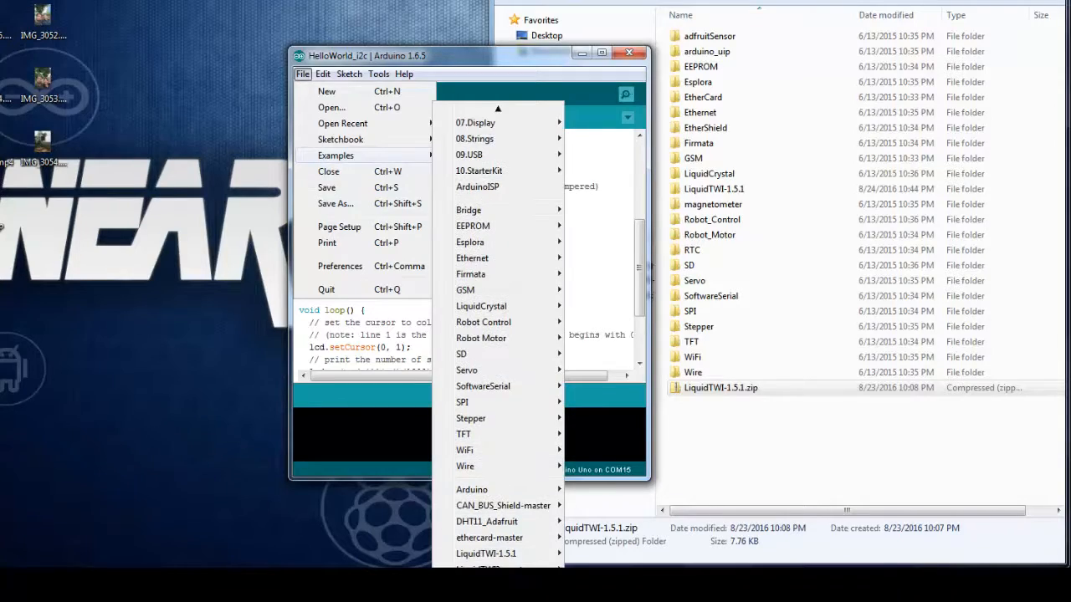
pyautogui.moveTo(475, 549)
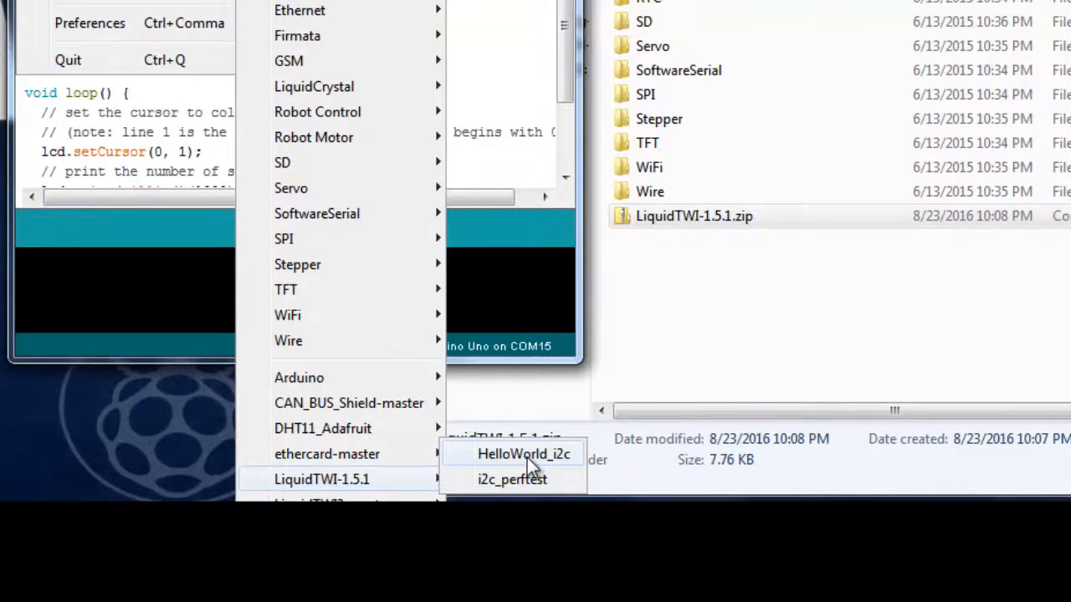
pyautogui.click(524, 453)
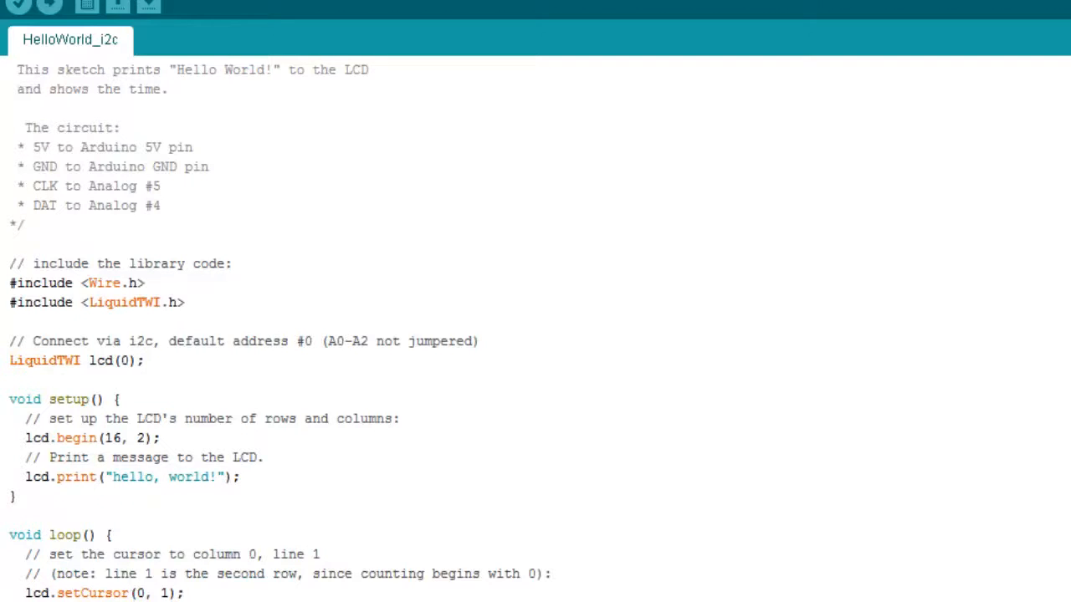
pyautogui.scroll(-3)
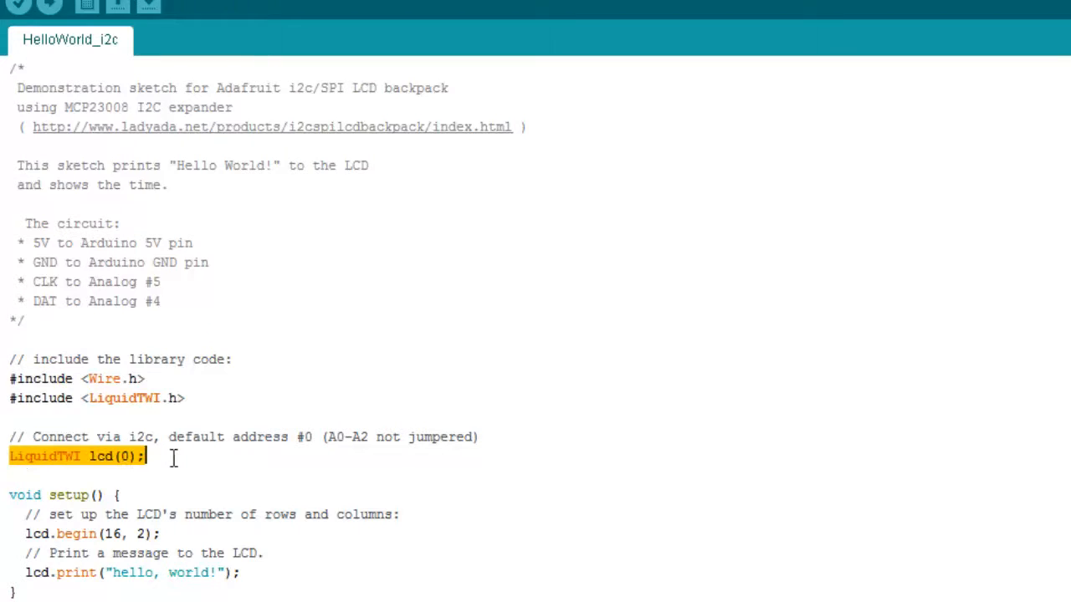
pyautogui.moveTo(134, 456)
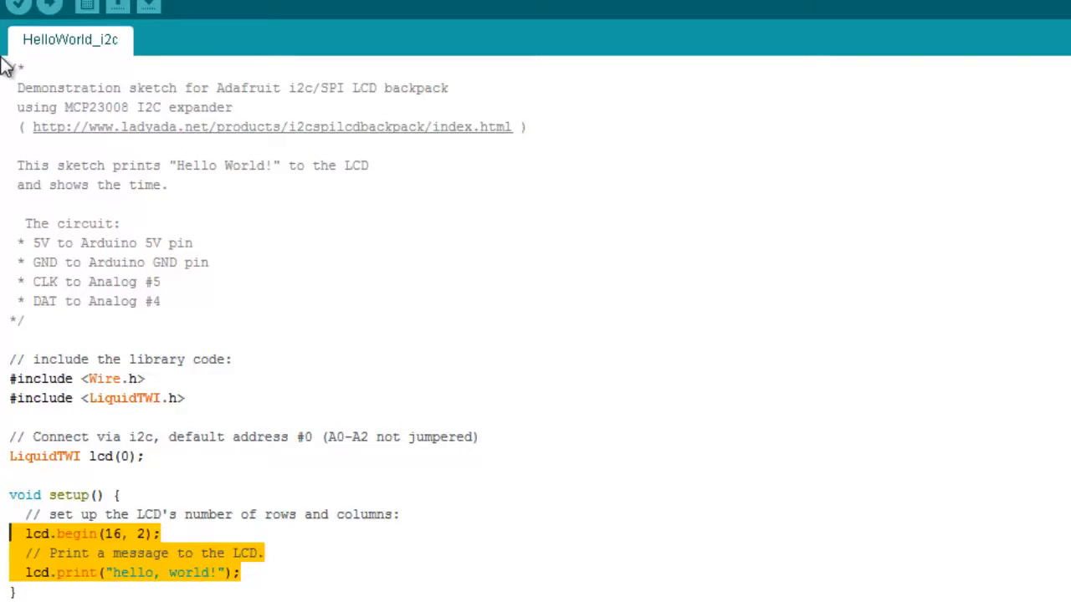
pyautogui.click(34, 5)
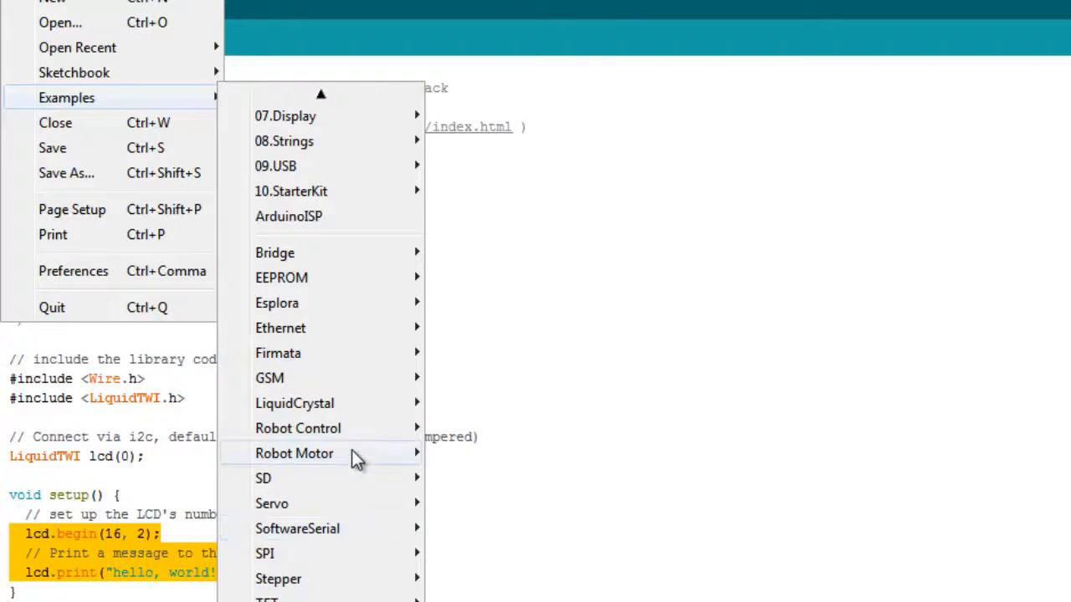
pyautogui.moveTo(294, 403)
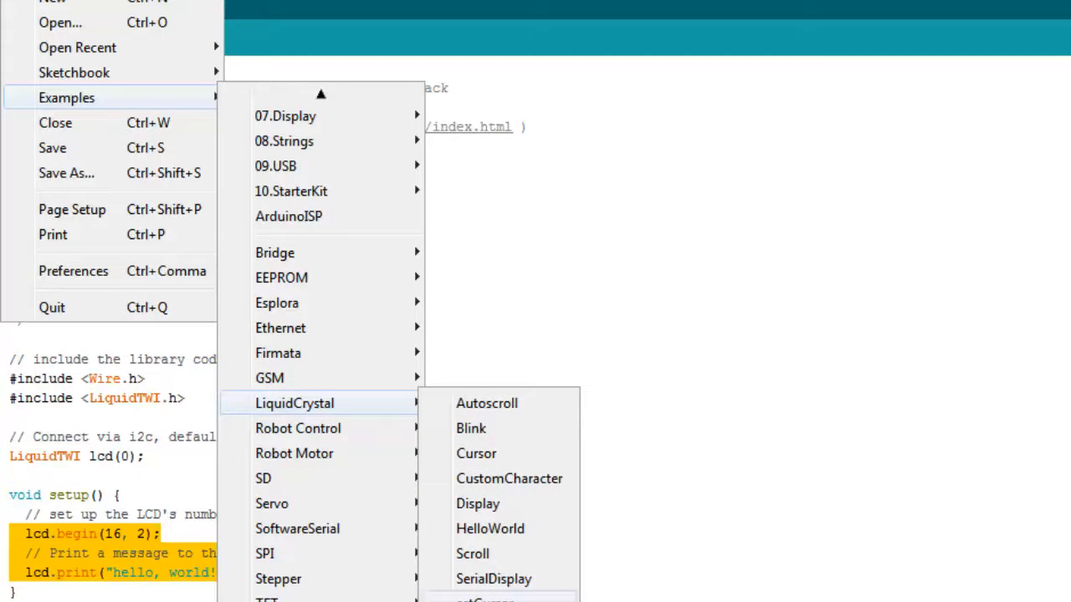
pyautogui.click(490, 528)
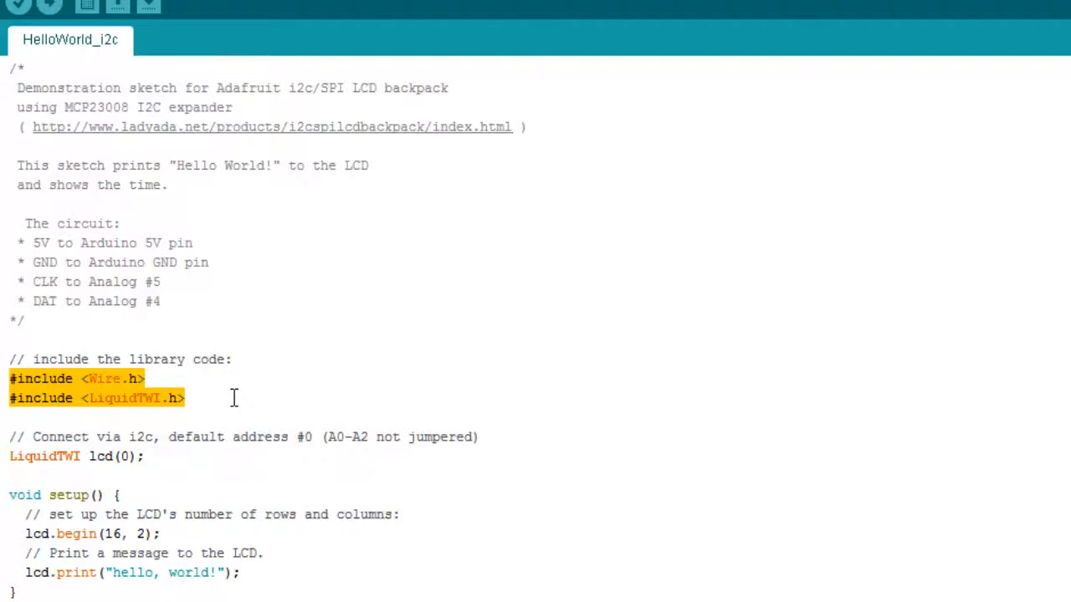
pyautogui.click(34, 4)
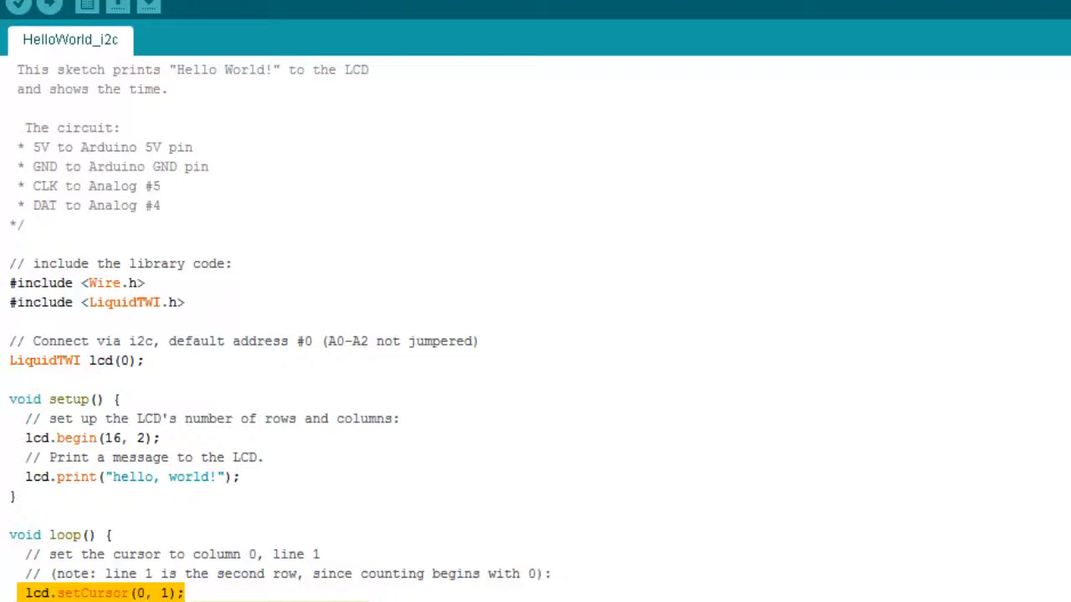
pyautogui.scroll(-3)
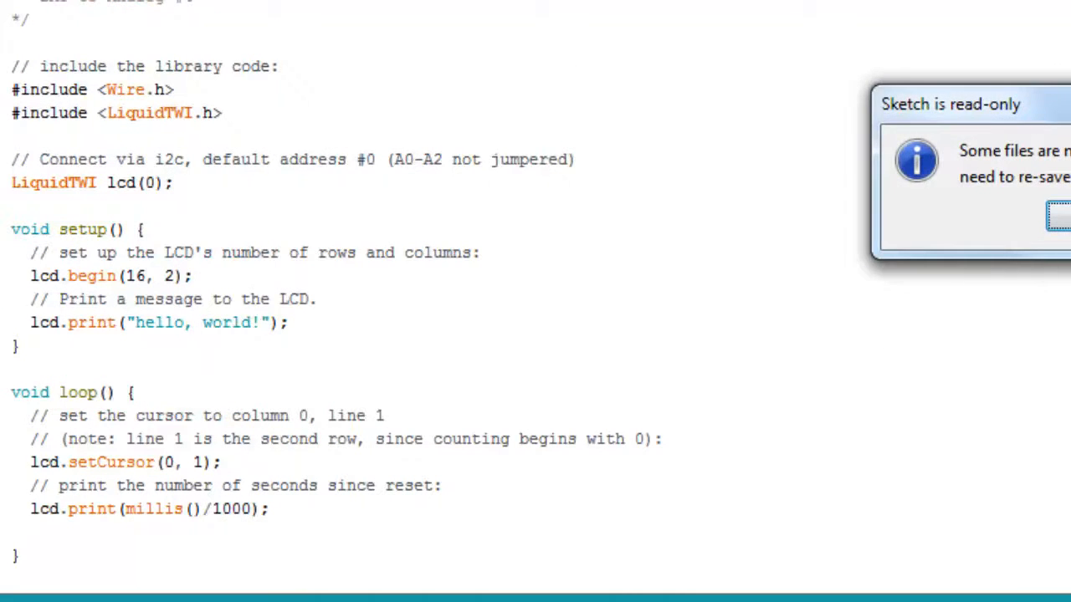
# Dismiss the 'Sketch is read-only' warning and scroll up through the code
pyautogui.click(1056, 215)
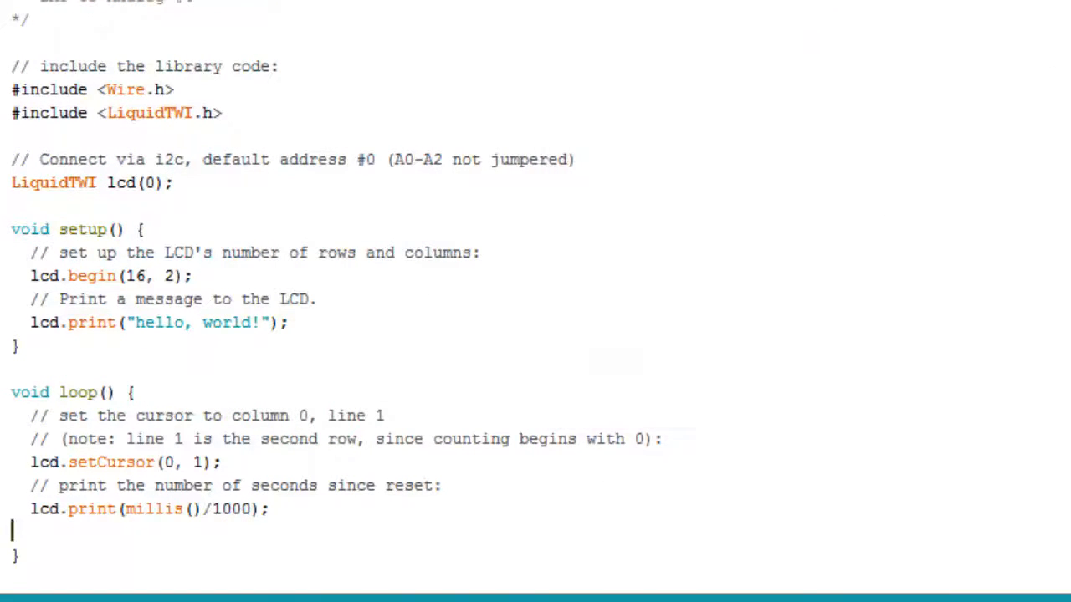
pyautogui.scroll(3)
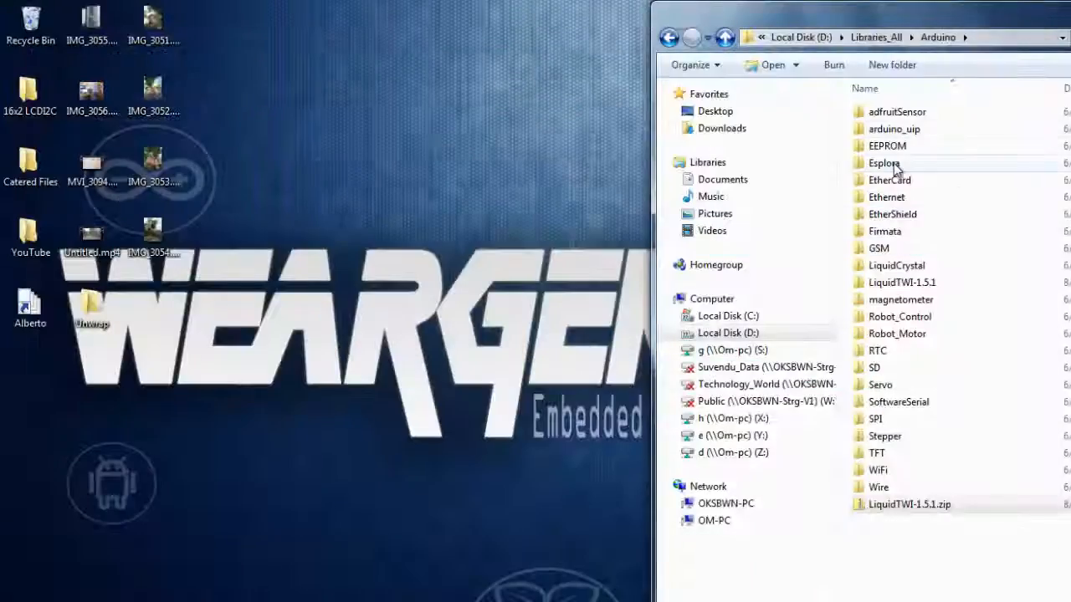
pyautogui.moveTo(782, 283)
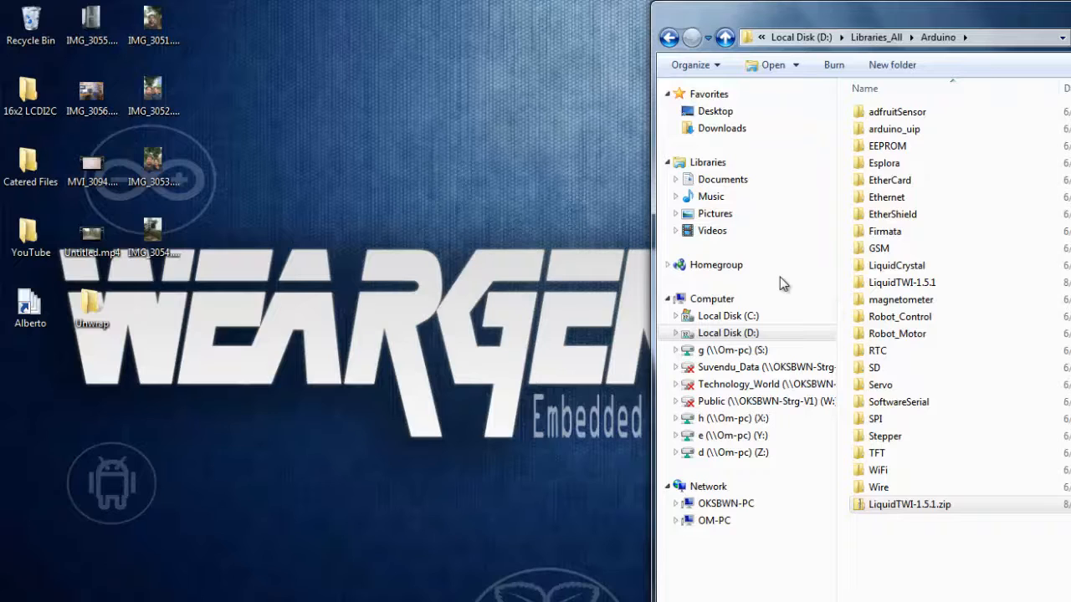
pyautogui.moveTo(520, 304)
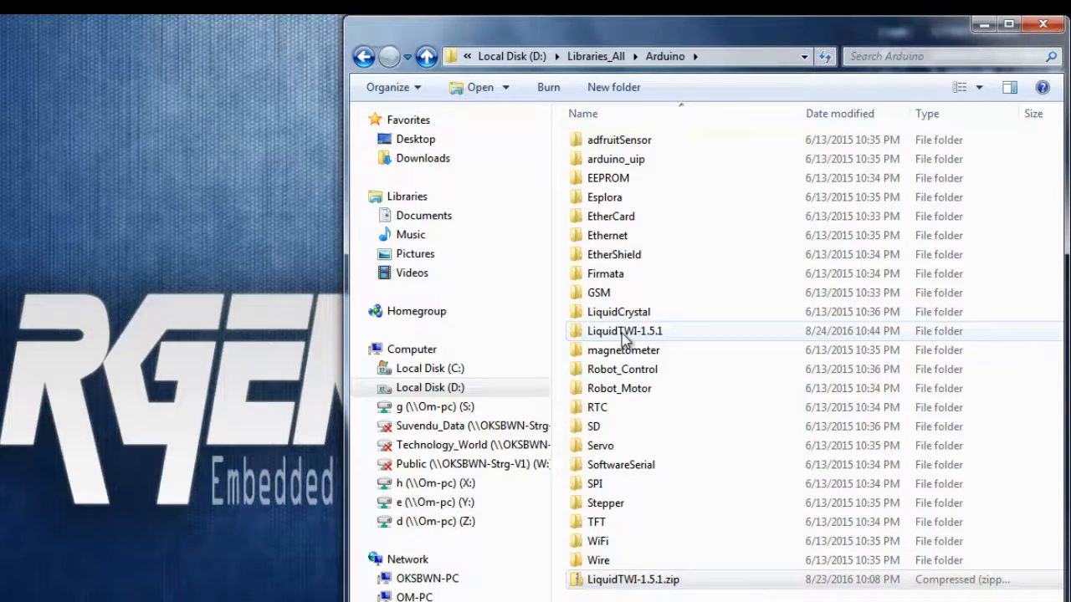
# Open LiquidTWI.cpp from the LiquidTWI-1.5.1 folder with Edit with Notepad++
pyautogui.doubleClick(624, 330)
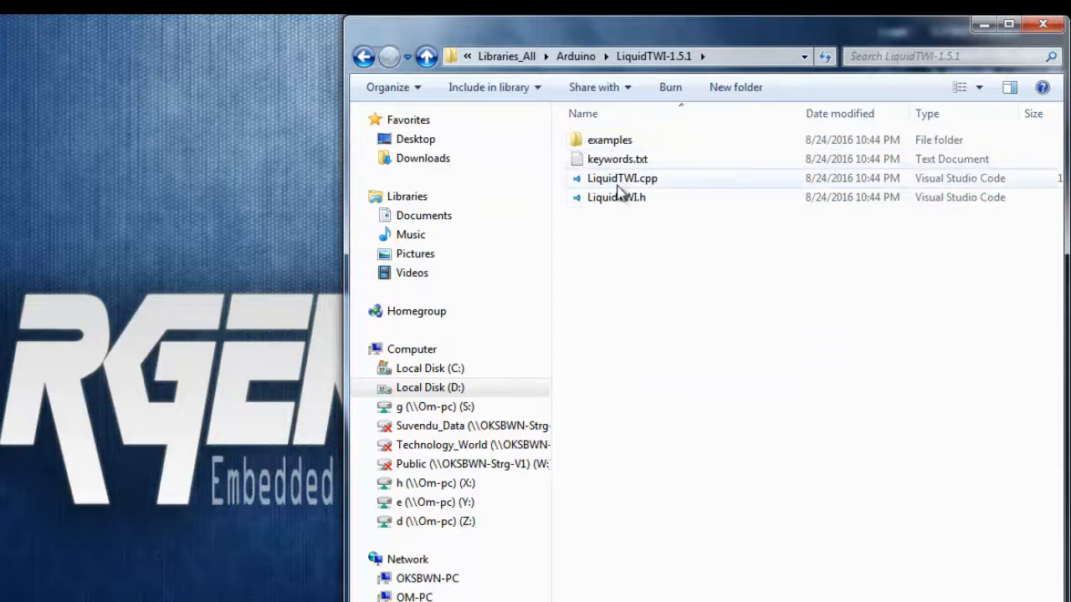
pyautogui.rightClick(621, 178)
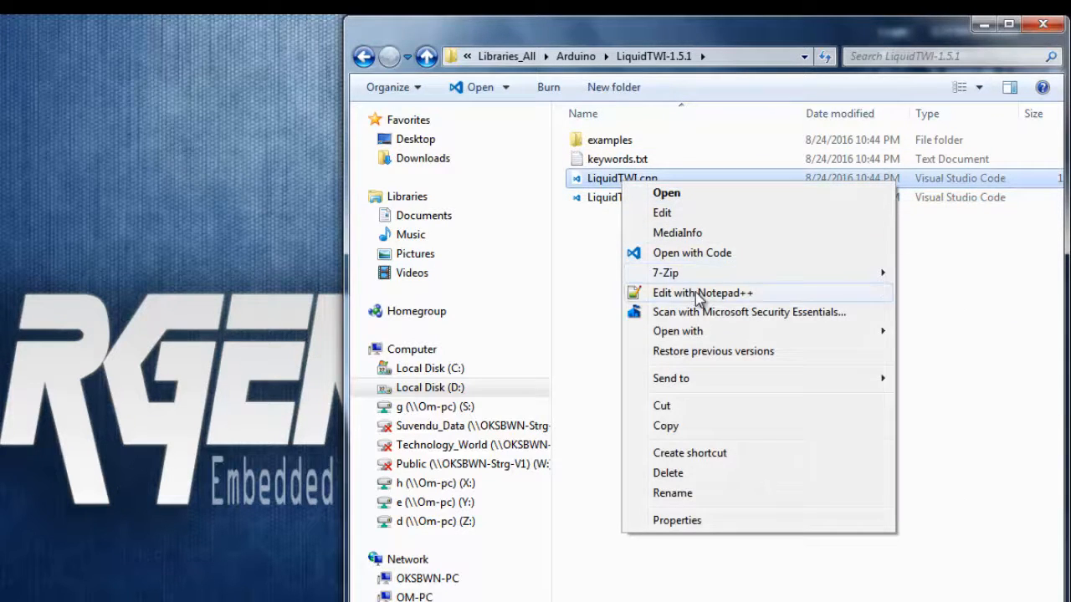
pyautogui.moveTo(674, 308)
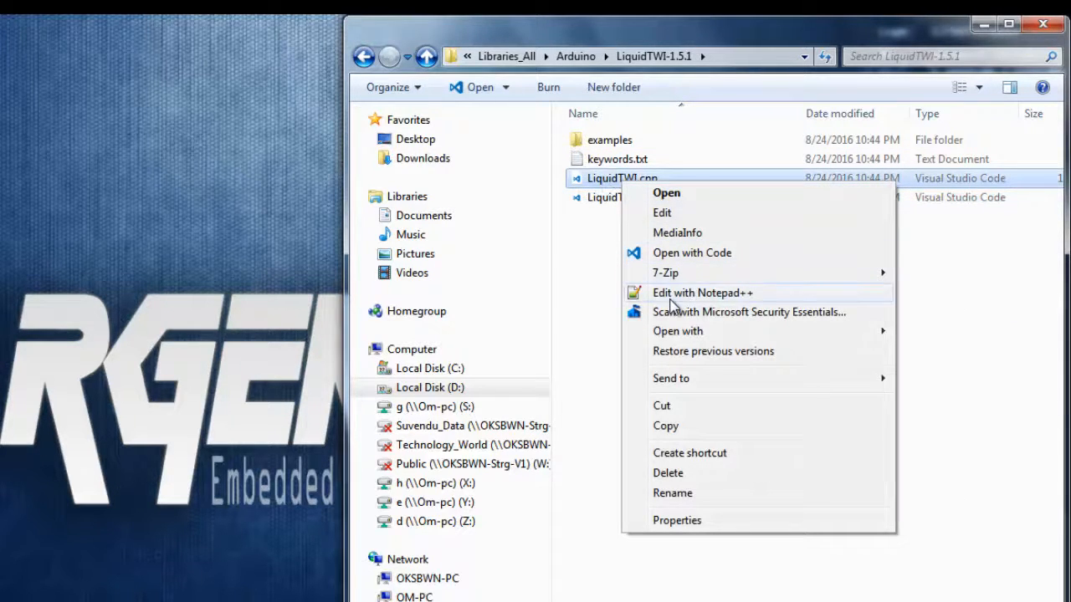
pyautogui.click(702, 293)
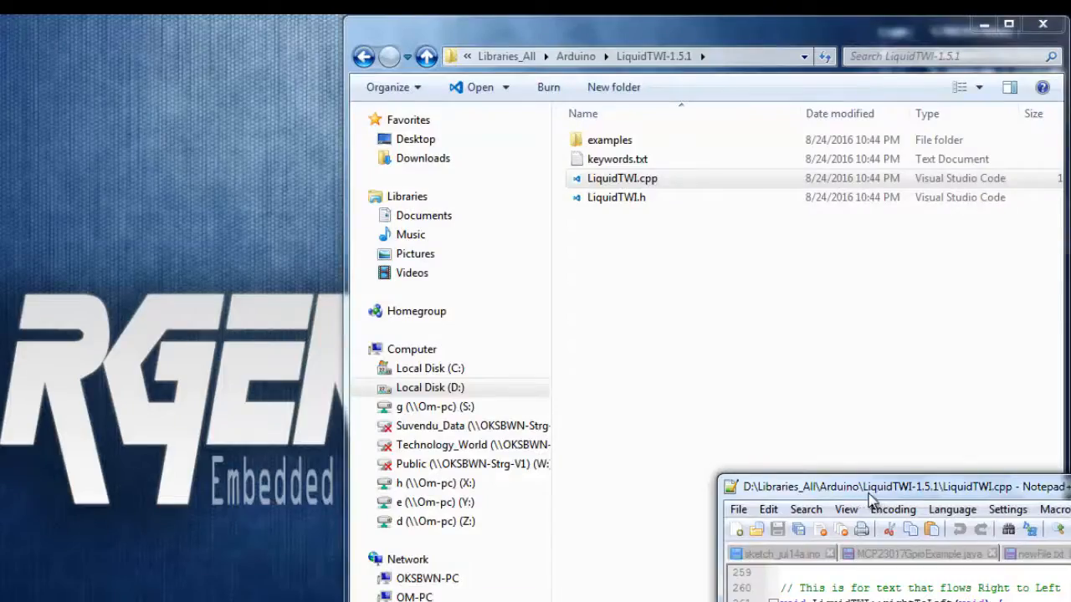
# Maximize LiquidTWI.cpp in Notepad++ and highlight all occurrences of 'command'
pyautogui.click(899, 486)
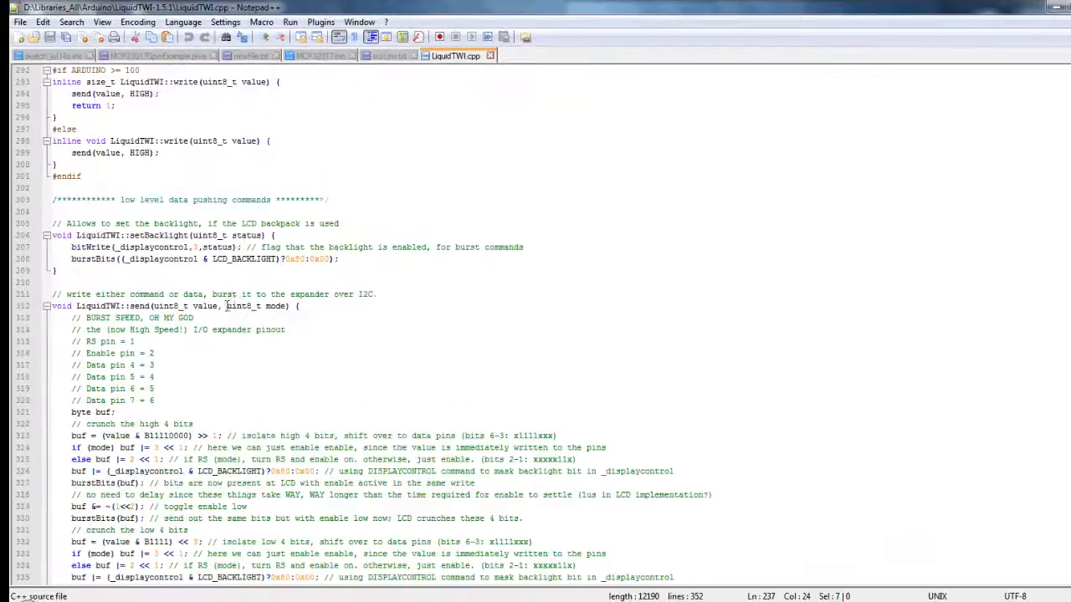
pyautogui.scroll(-3)
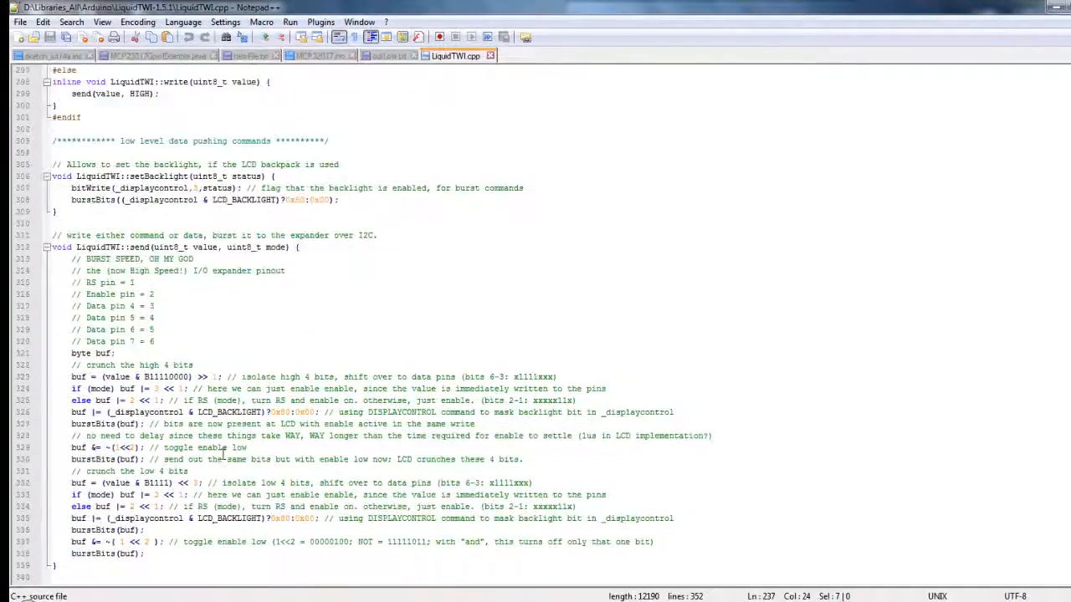
pyautogui.scroll(3)
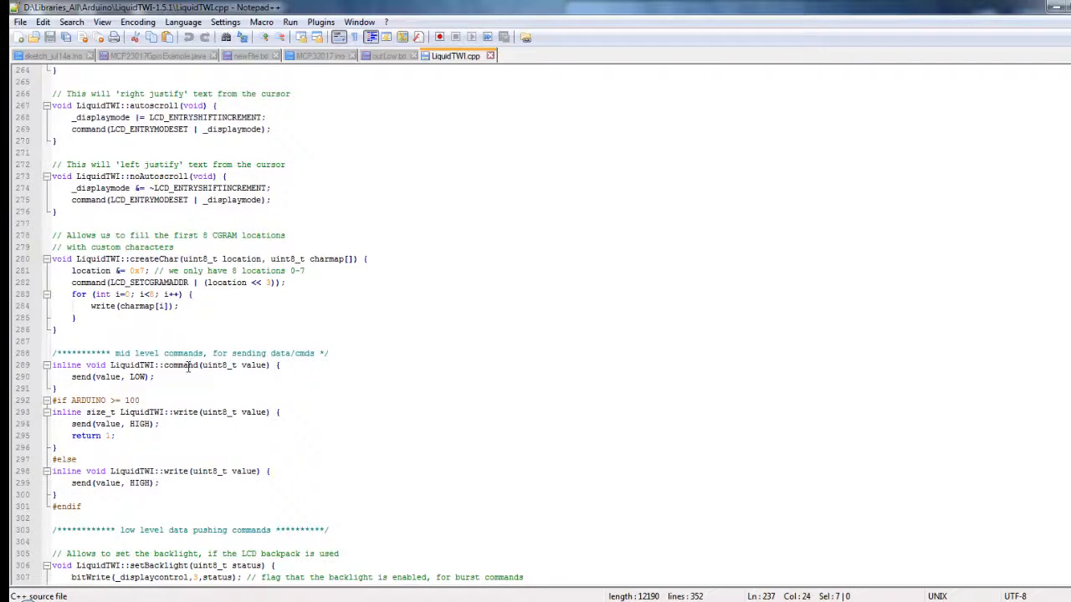
pyautogui.doubleClick(182, 366)
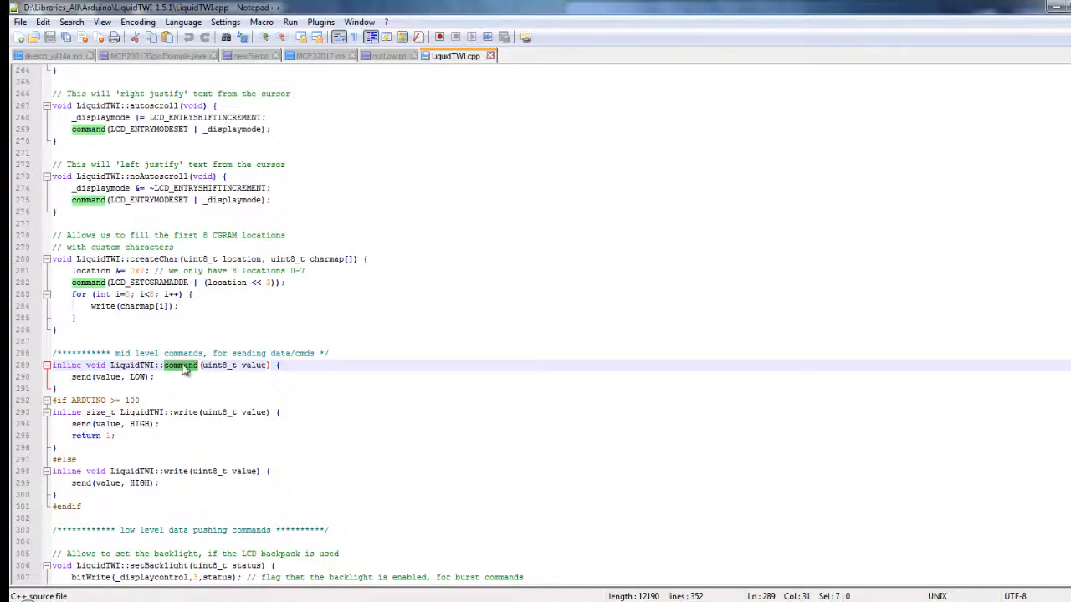